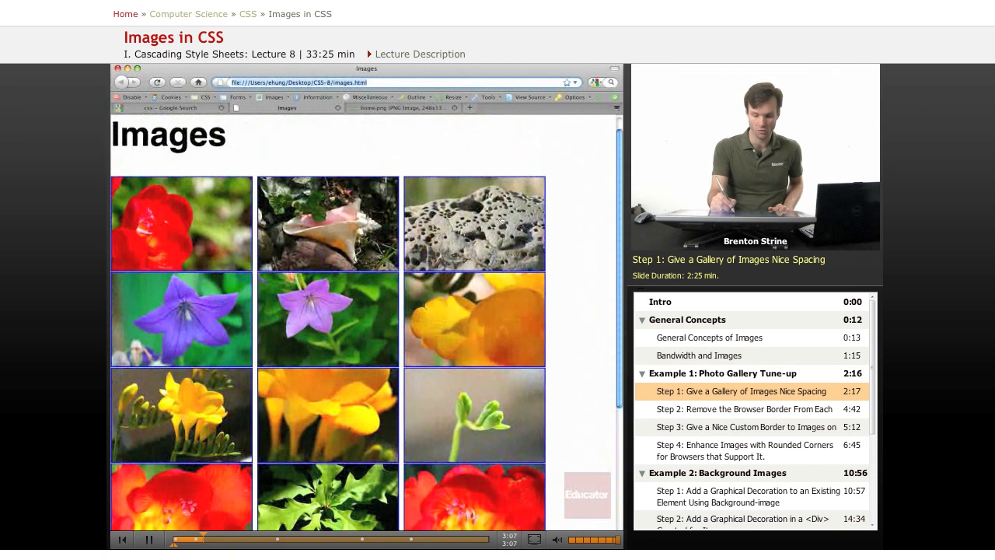
Step: Add an img rule to the style block with margin: 20px
{"action": "left_click", "coordinate": [473, 224]}
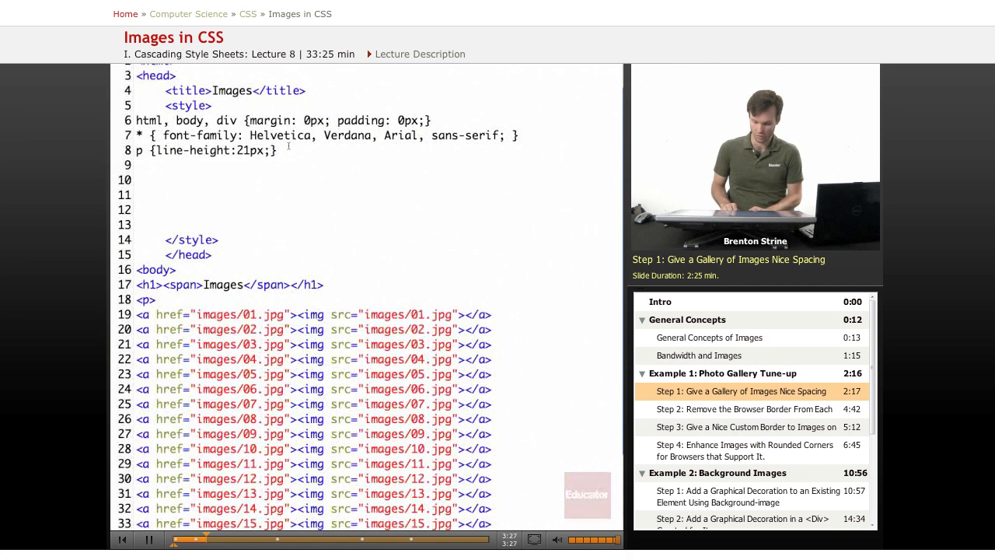
{"action": "type", "text": "img {"}
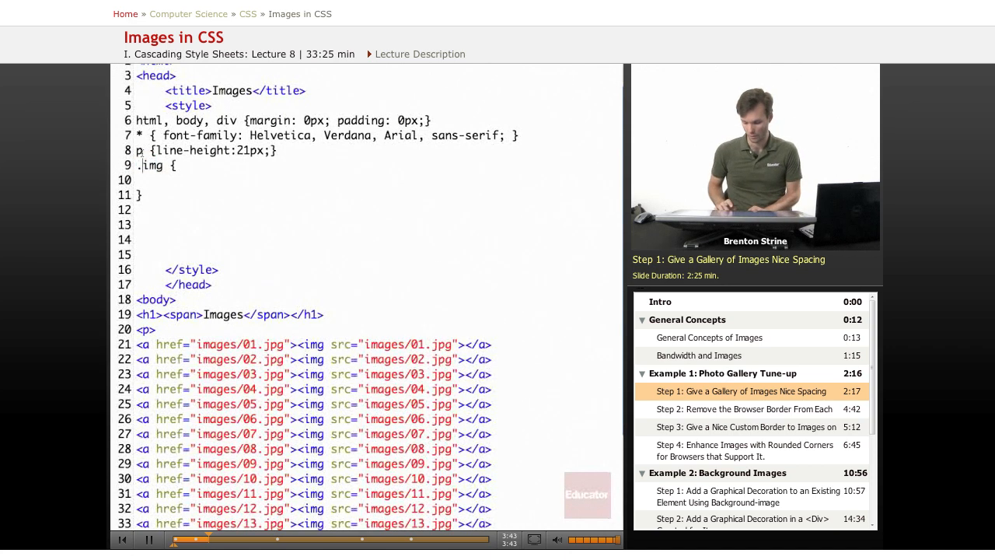
{"action": "type", "text": "gal"}
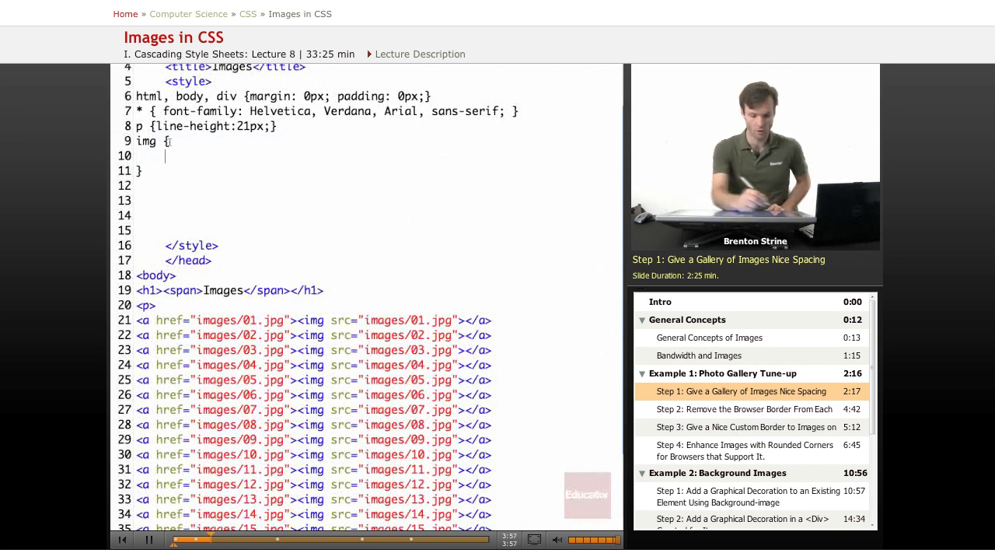
{"action": "type", "text": "ma"}
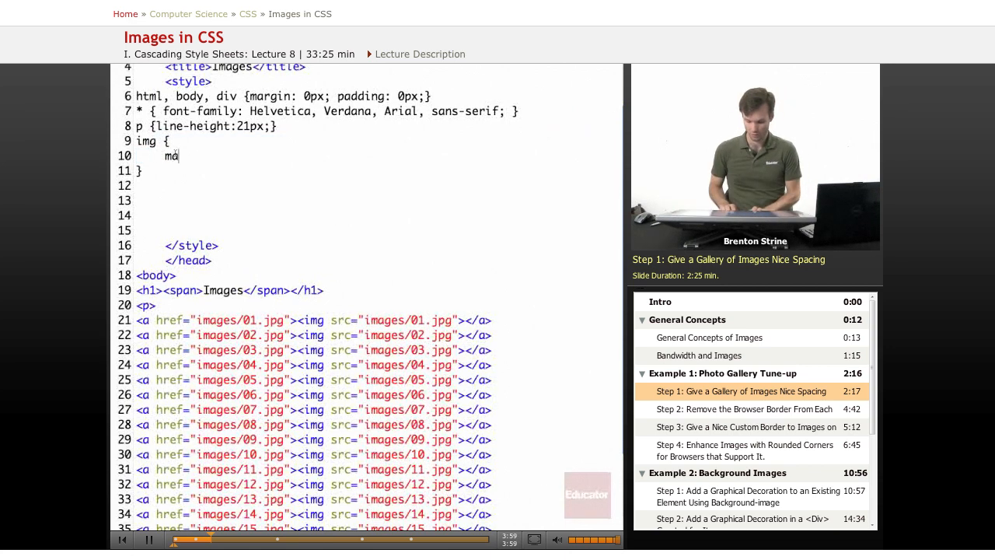
{"action": "type", "text": "argin:"}
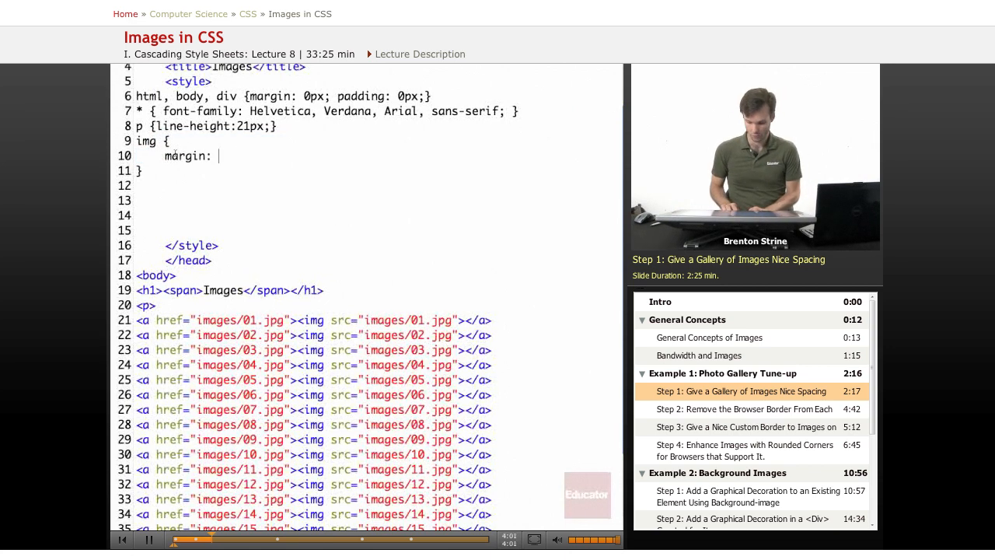
{"action": "type", "text": "20px;"}
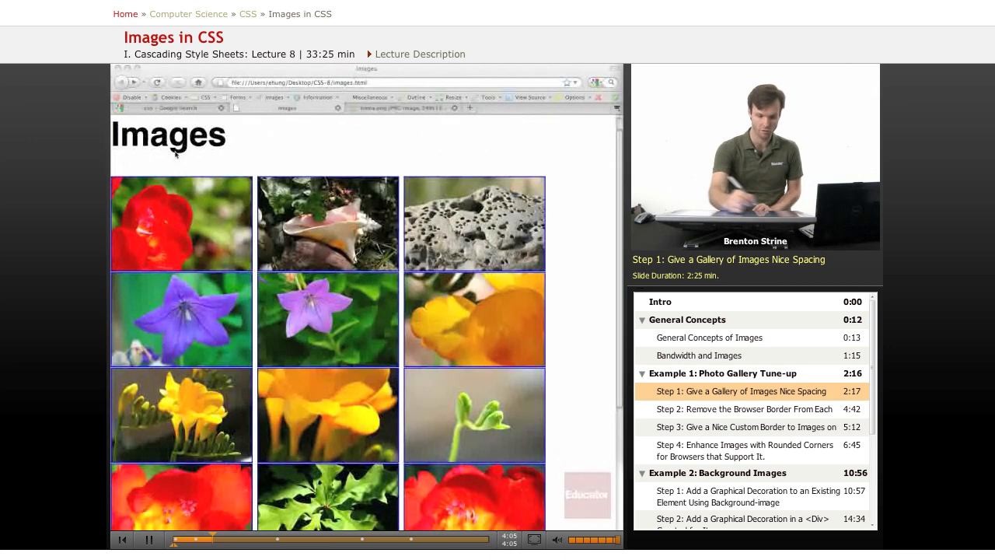
Step: Reload the gallery in Firefox, inspect the img elements in Firebug, then close Firebug
{"action": "left_click", "coordinate": [158, 83]}
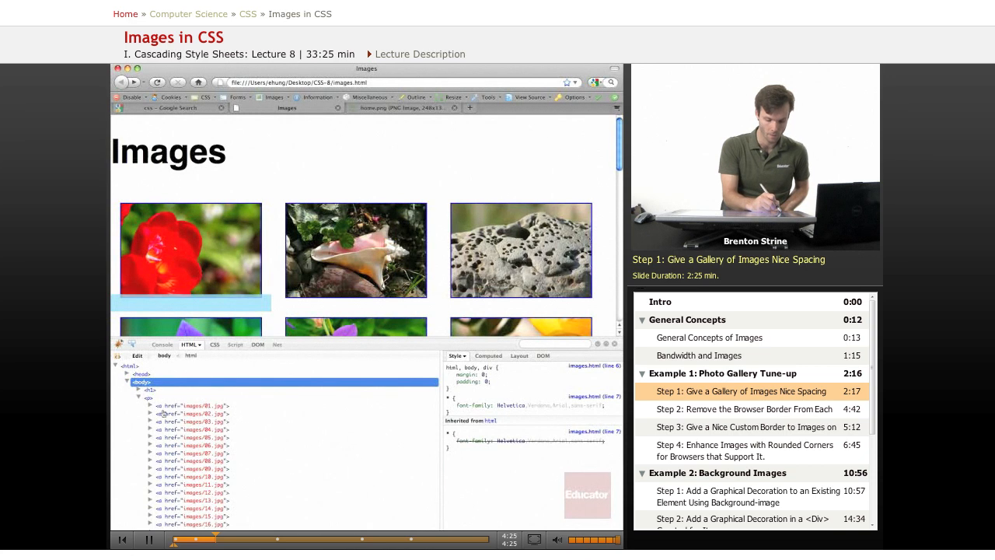
{"action": "left_click", "coordinate": [150, 405]}
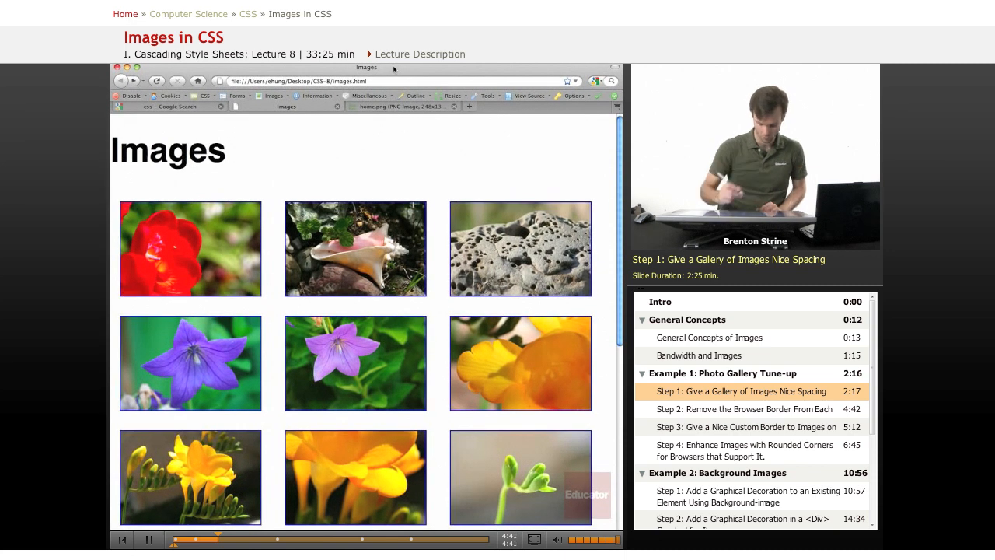
{"action": "left_click", "coordinate": [746, 409]}
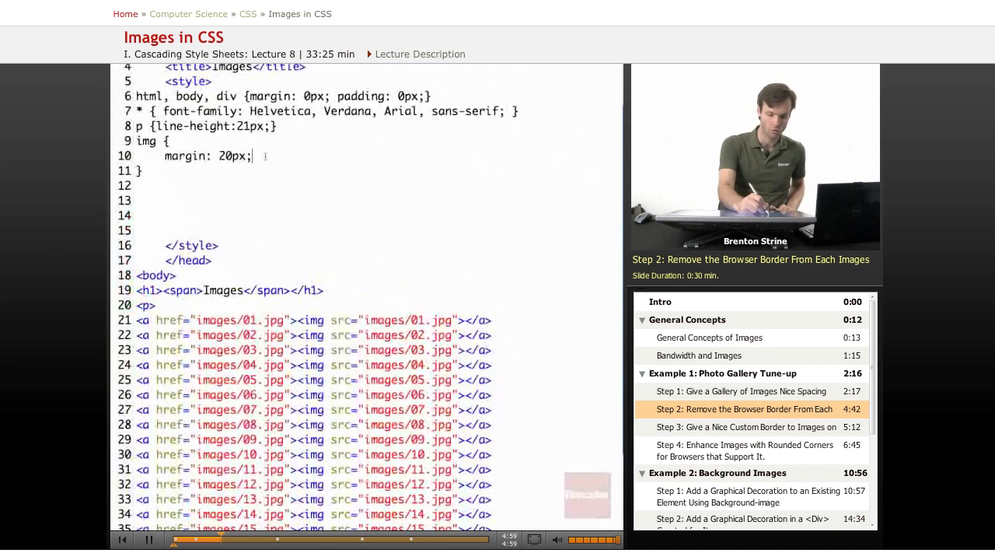
Step: Add border: 0px beneath the margin in the img rule
{"action": "type", "text": "border"}
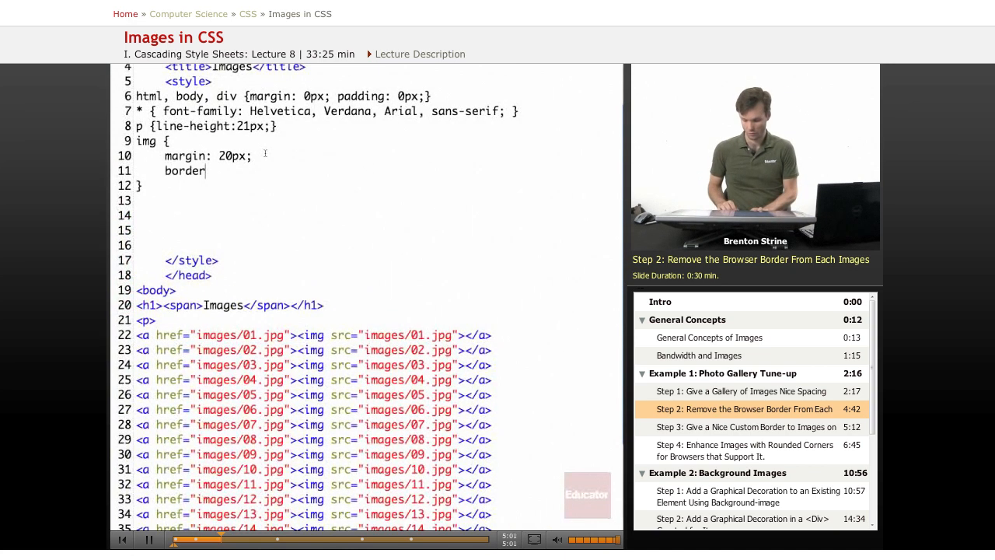
{"action": "type", "text": ":0px;"}
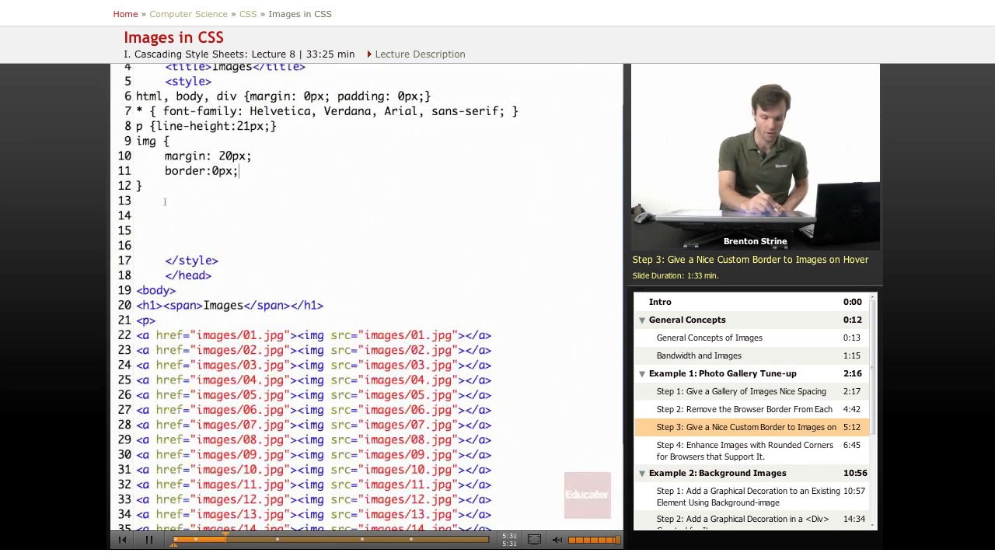
Step: Create an empty img:hover rule in the stylesheet
{"action": "type", "text": "img"}
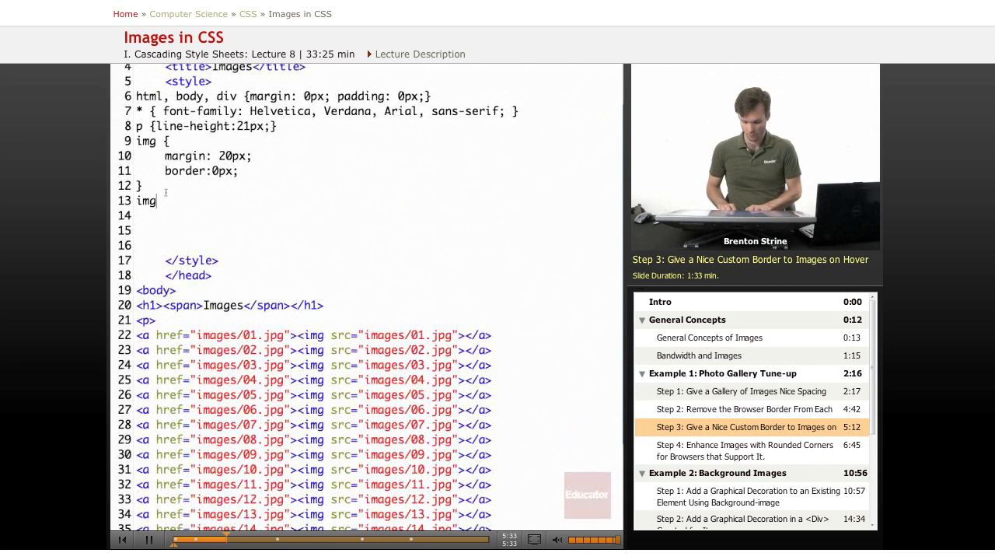
{"action": "type", "text": ":"}
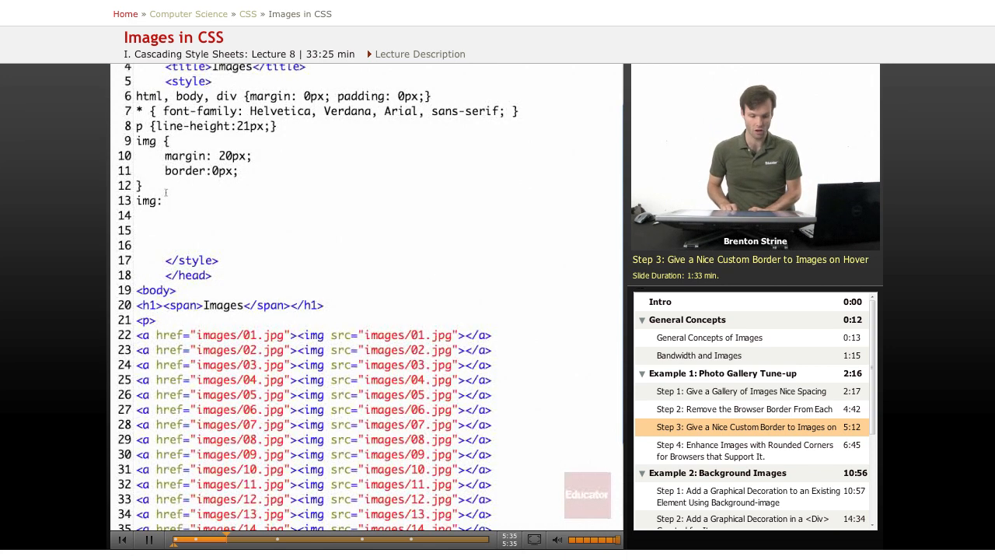
{"action": "type", "text": "hover {"}
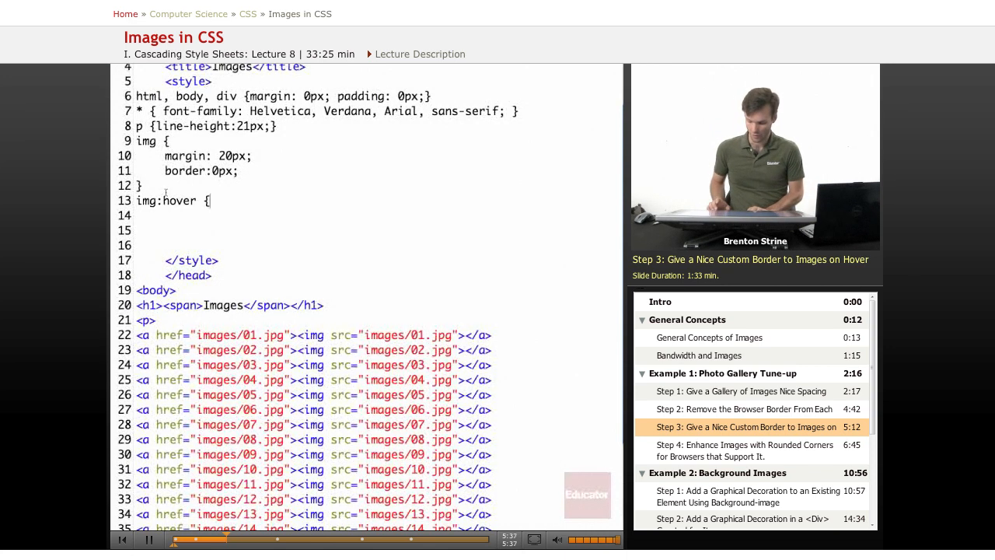
{"action": "type", "text": "}"}
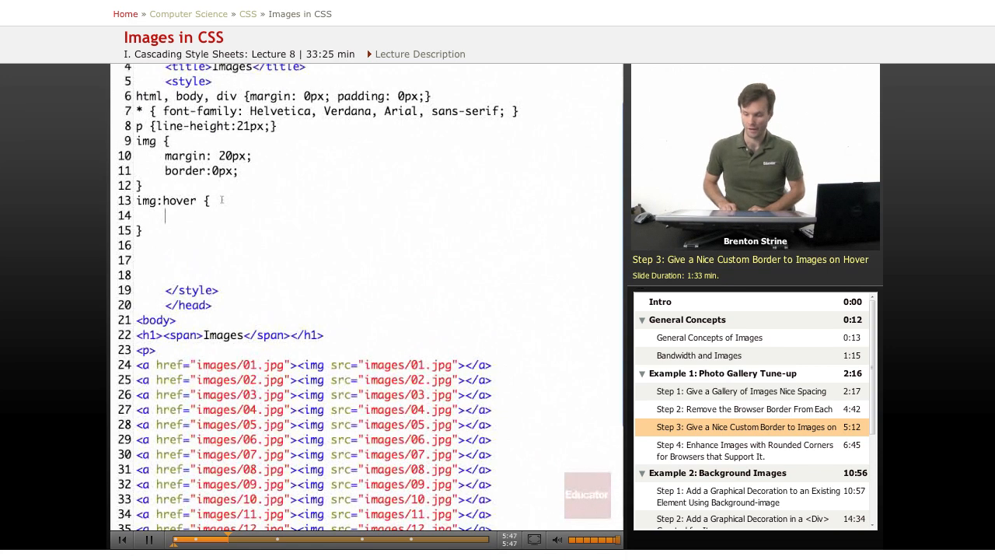
Step: Give img:hover a solid 3px green border and a 17px margin
{"action": "type", "text": "border: solid 3px"}
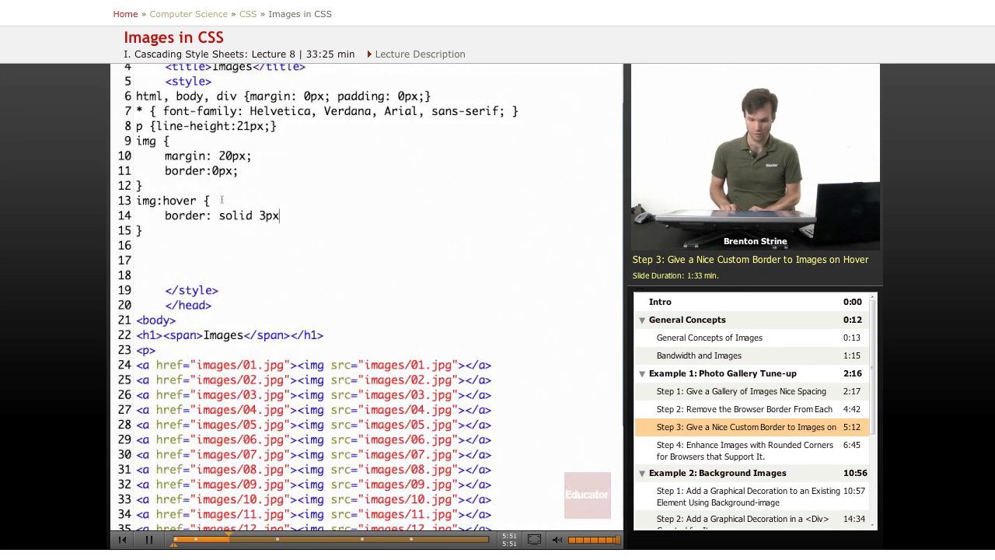
{"action": "type", "text": "gre"}
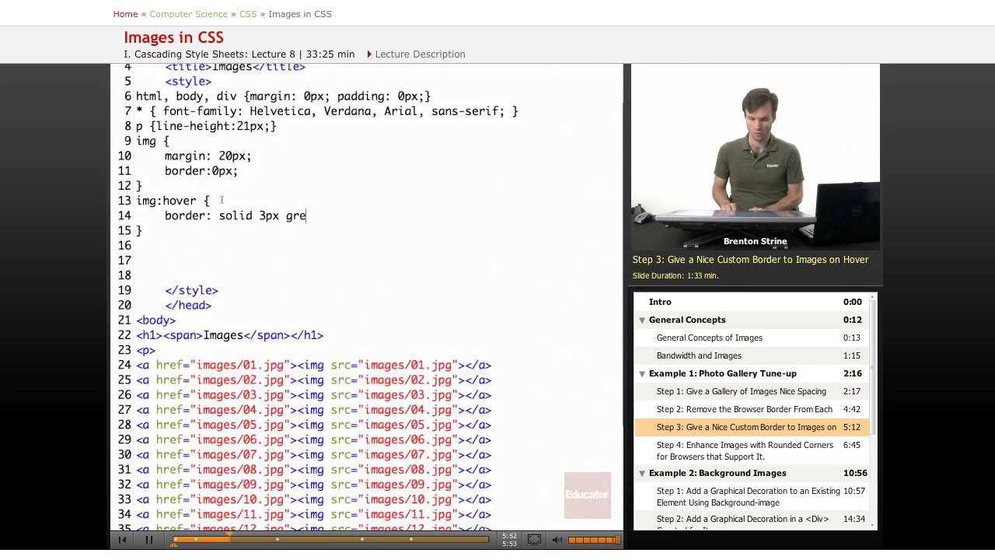
{"action": "type", "text": "en;"}
{"action": "type", "text": "m"}
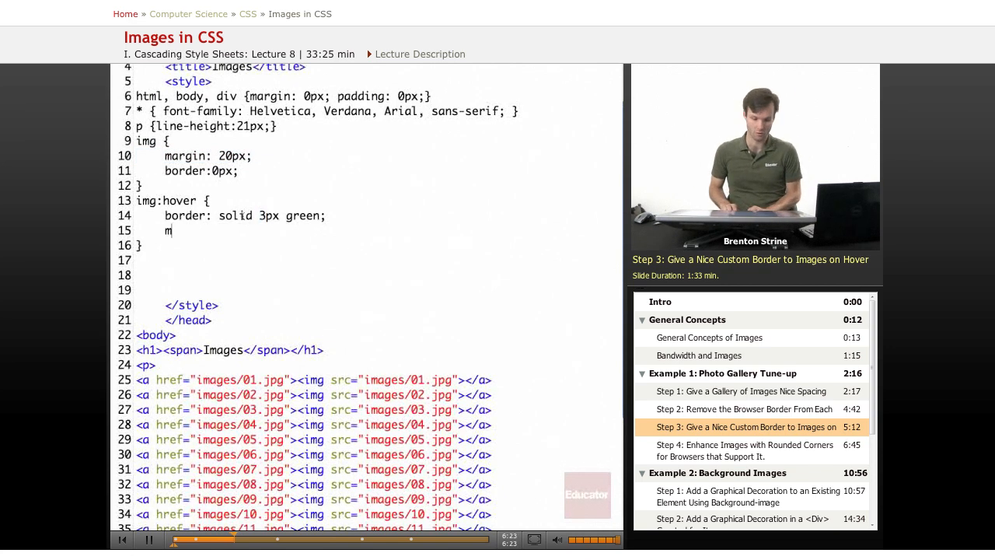
{"action": "type", "text": "argin: 17"}
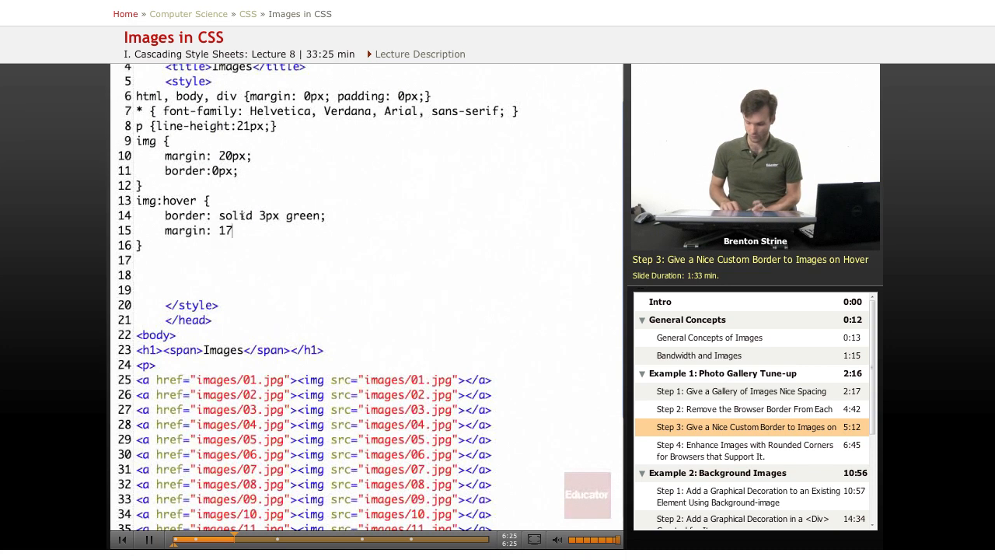
{"action": "type", "text": "px;"}
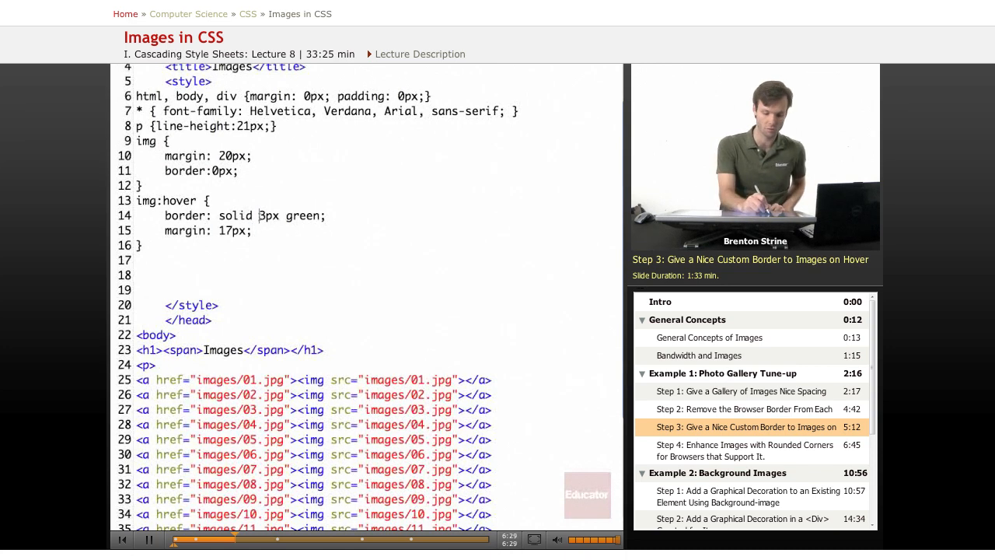
Step: Reload the gallery in Firefox and hover a photo to check the green border
{"action": "double_click", "coordinate": [232, 156]}
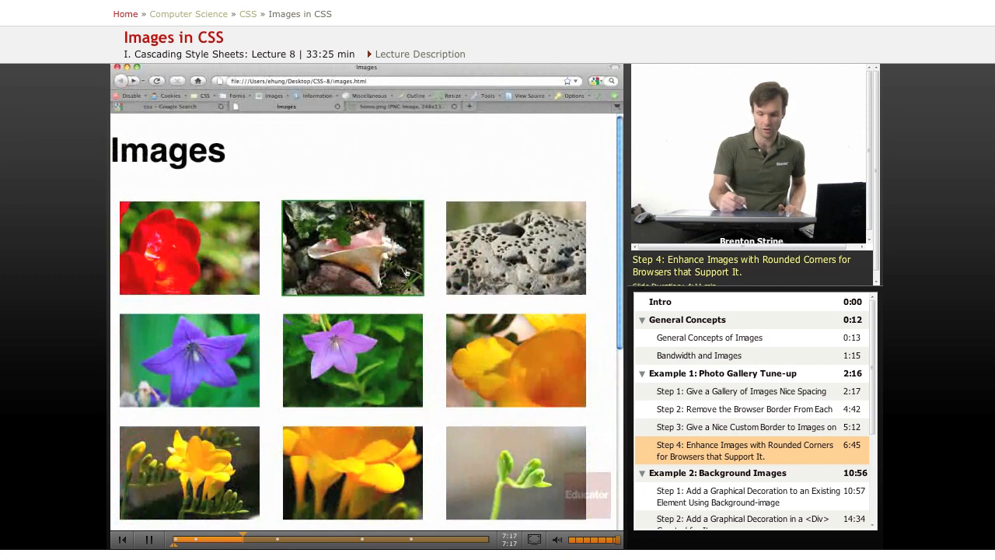
{"action": "scroll", "scroll_direction": "down", "scroll_amount": 3}
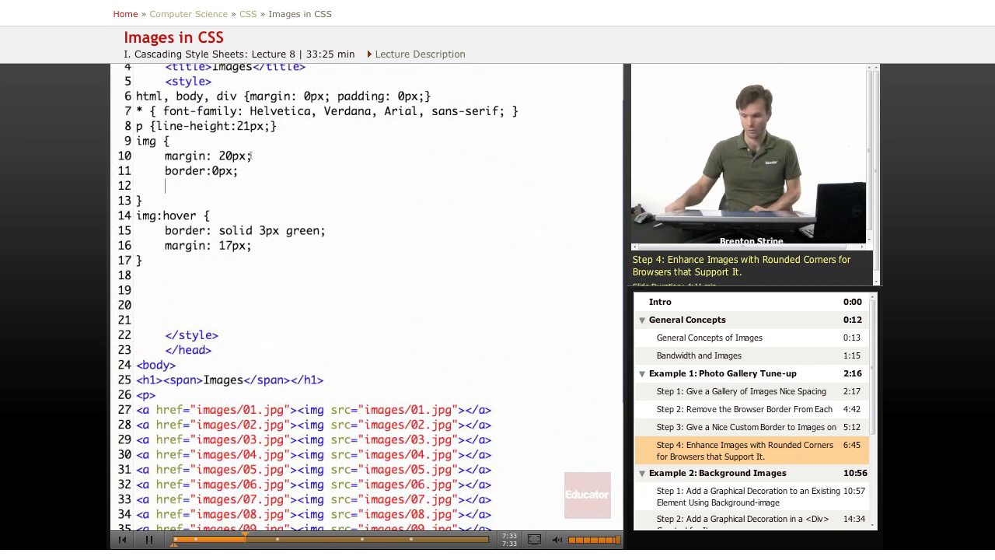
Step: Add border-radius: 8px to the img rule
{"action": "type", "text": "border"}
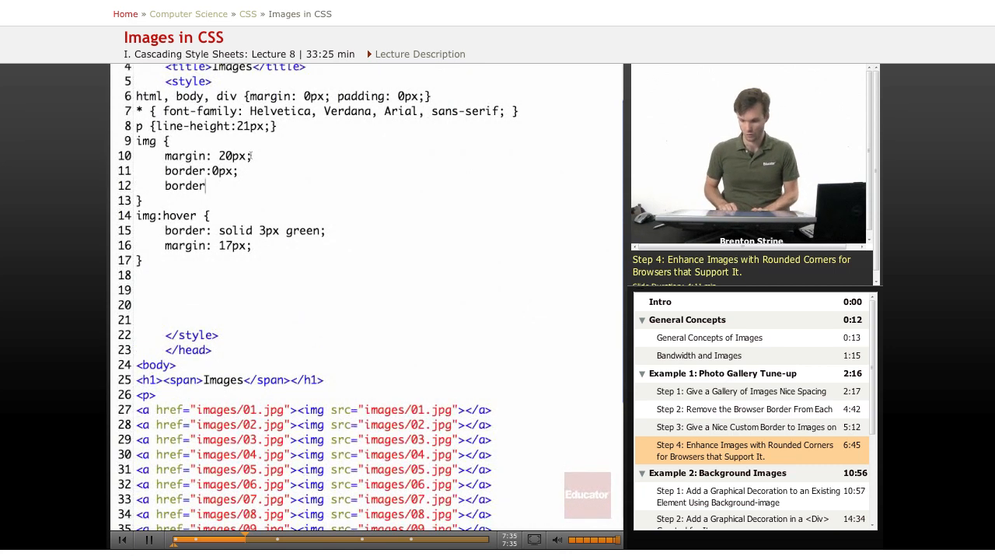
{"action": "type", "text": "-radiu"}
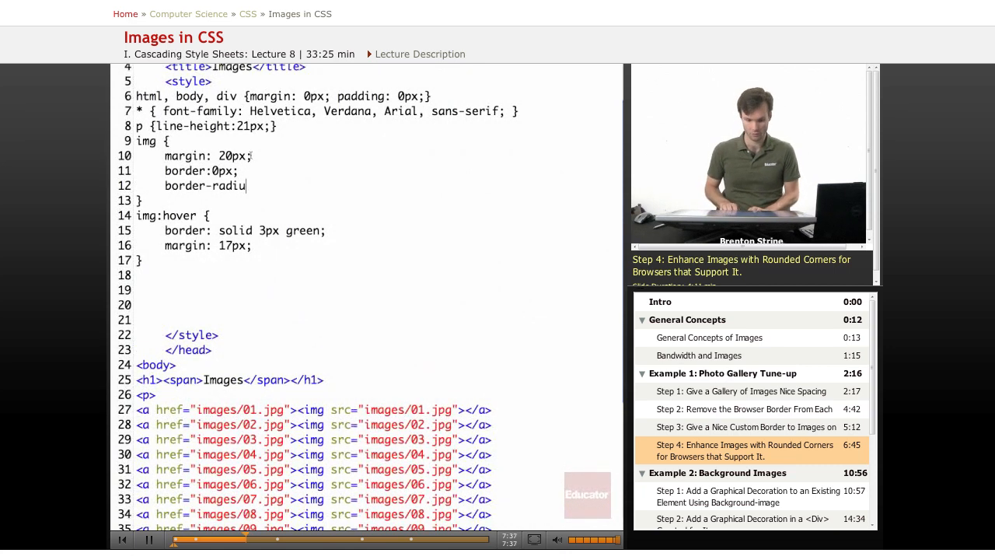
{"action": "type", "text": "s:"}
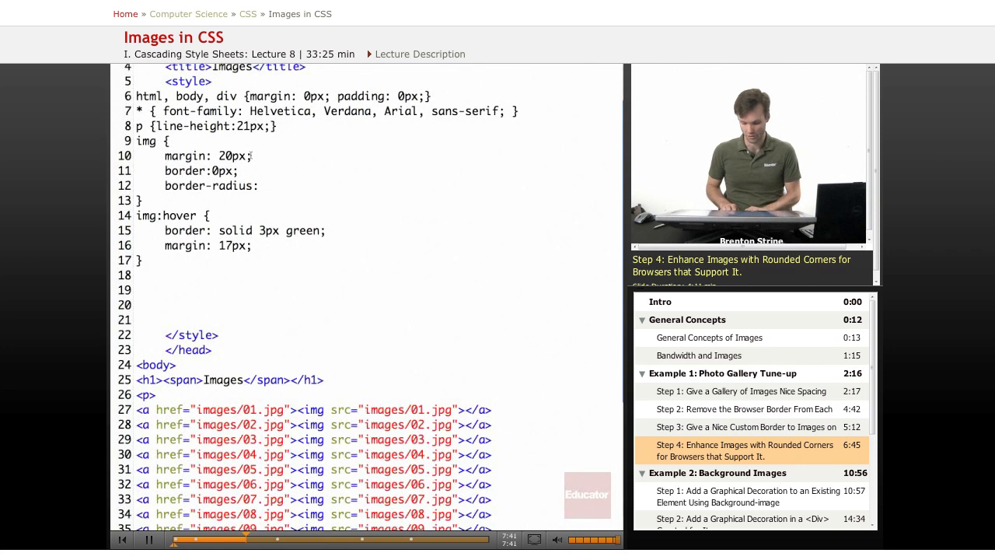
{"action": "type", "text": "8"}
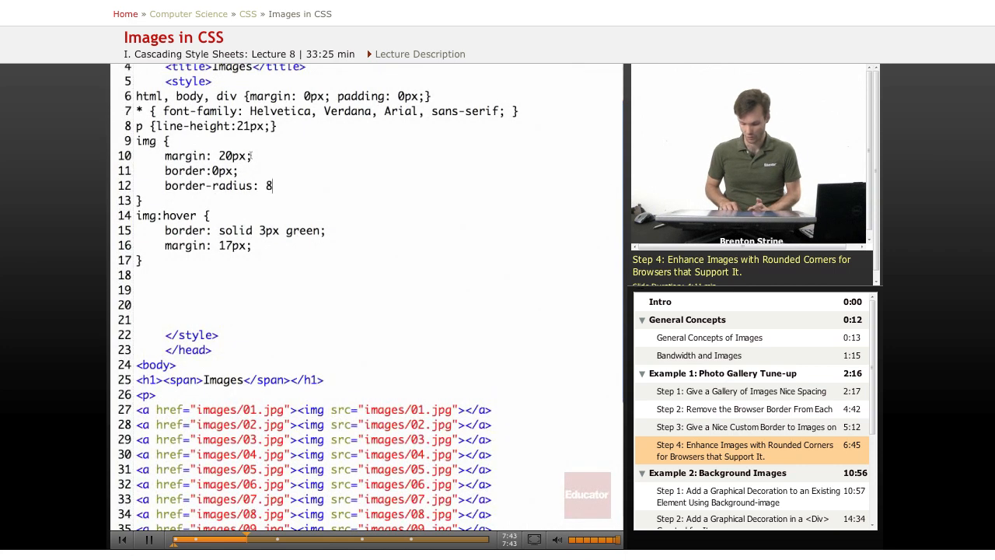
{"action": "type", "text": "px;"}
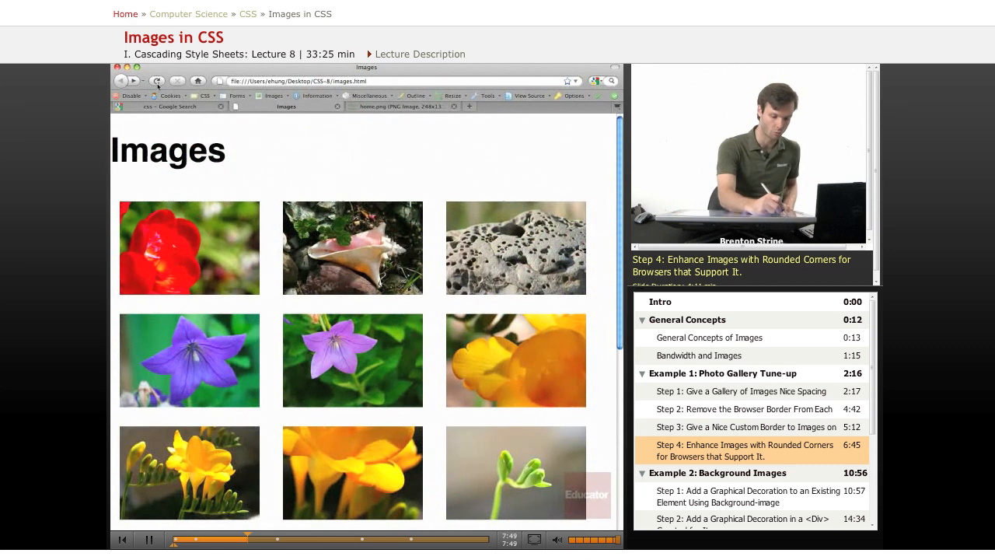
{"action": "mouse_move", "coordinate": [157, 81]}
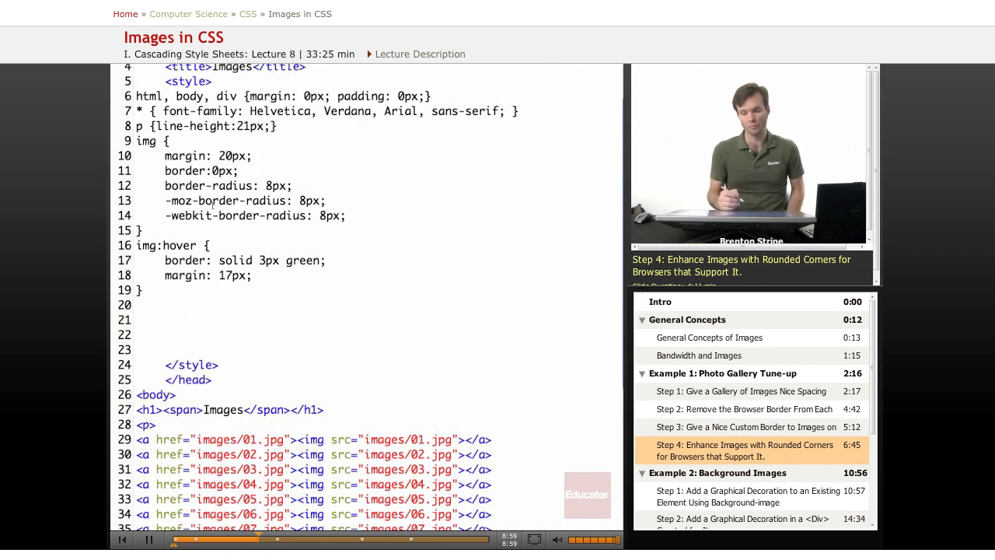
{"action": "left_click_drag", "start_coordinate": [165, 201], "coordinate": [346, 215]}
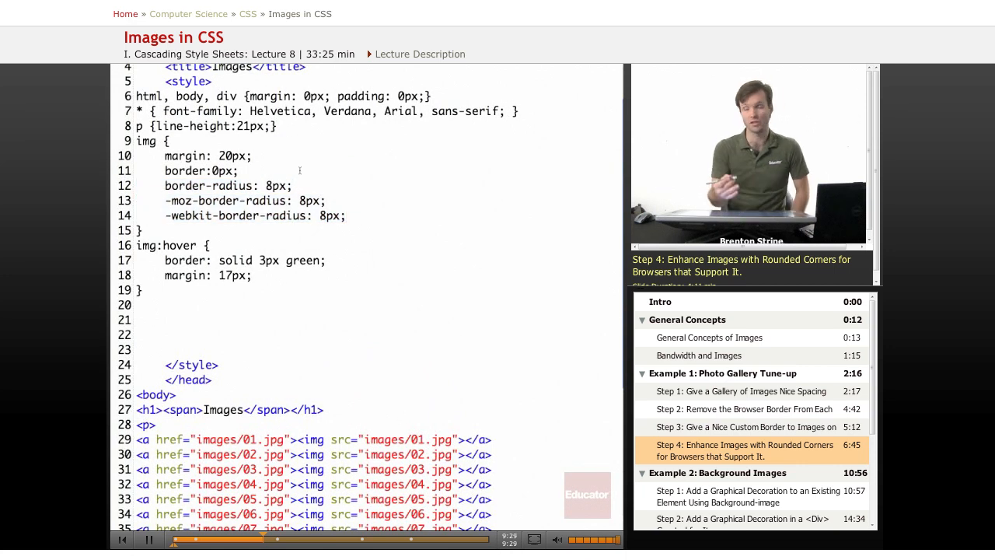
{"action": "double_click", "coordinate": [228, 186]}
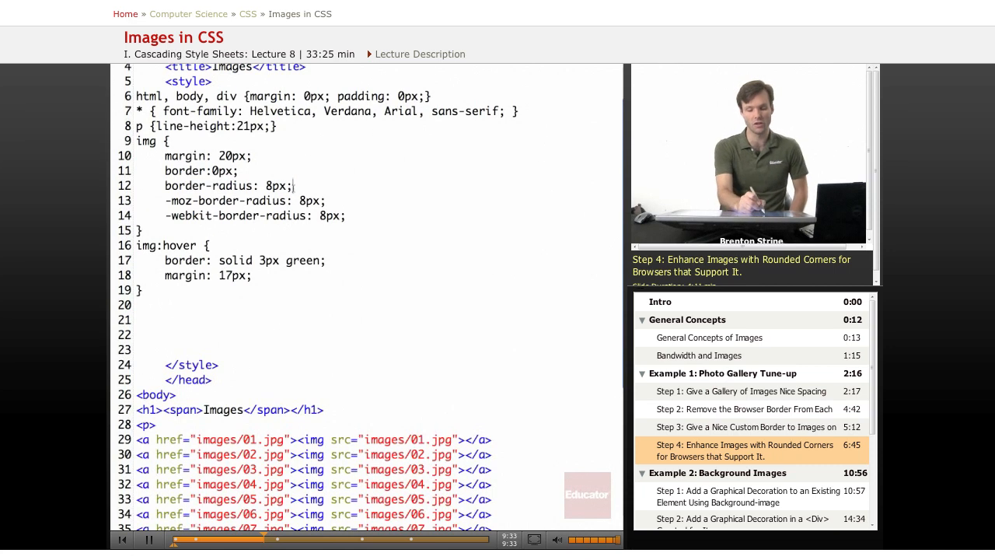
{"action": "double_click", "coordinate": [226, 186]}
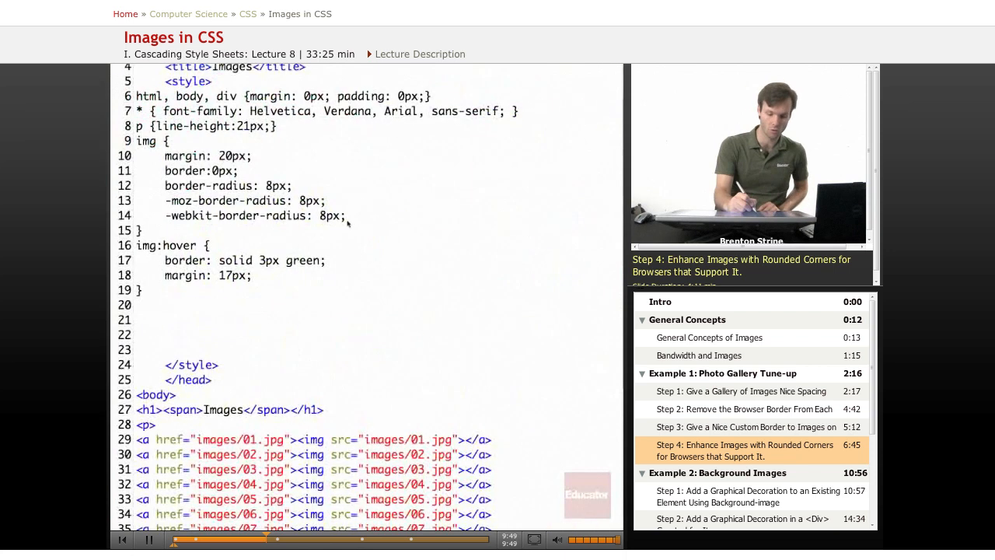
Step: Hover the rounded red flower photo, then open 01.jpg full-size
{"action": "left_click_drag", "start_coordinate": [165, 201], "coordinate": [346, 215]}
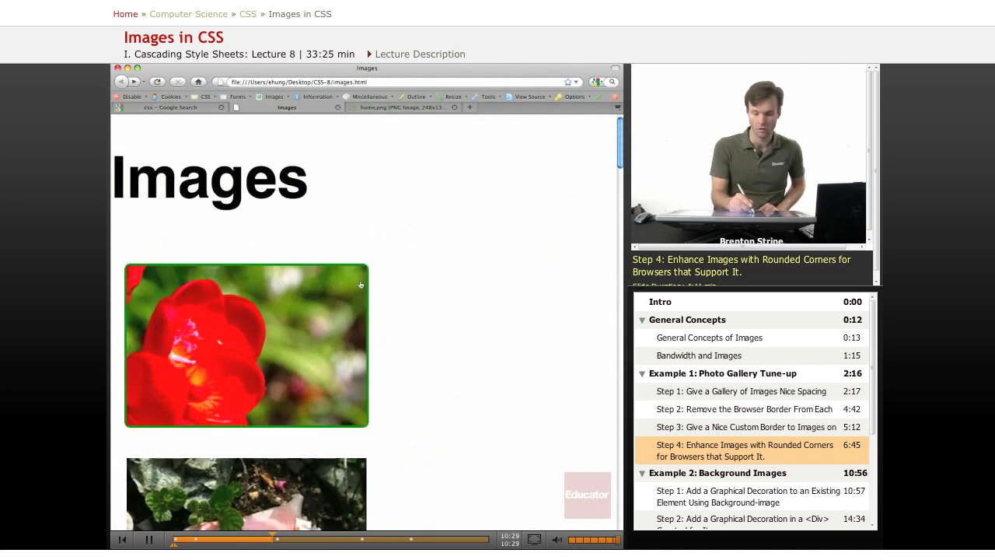
{"action": "left_click", "coordinate": [247, 345]}
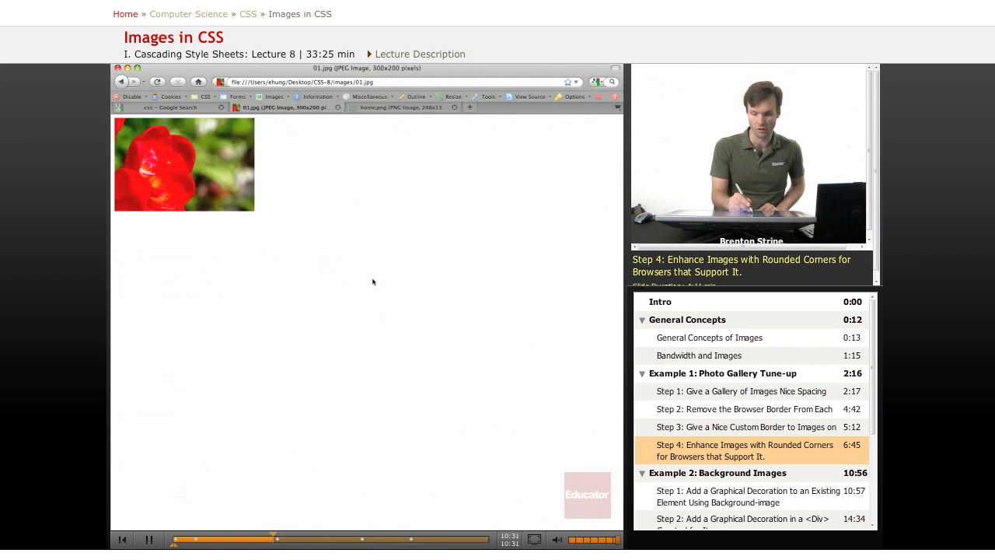